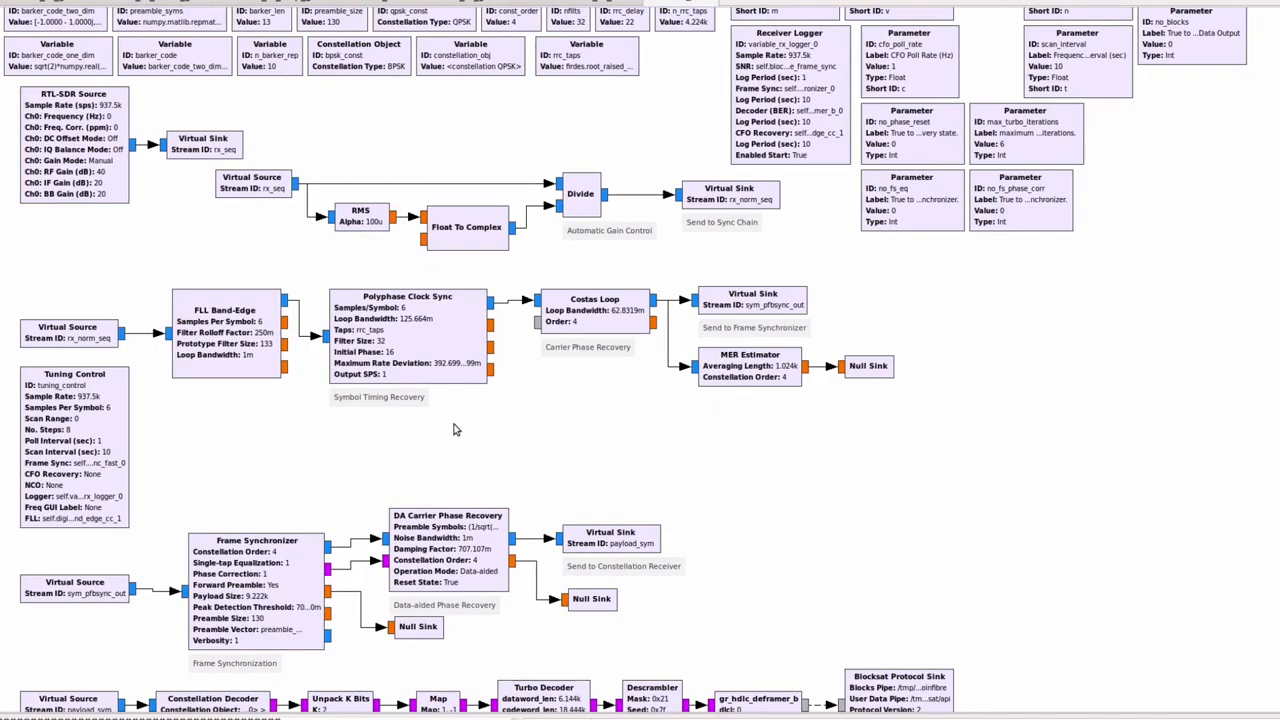
pyautogui.moveTo(137, 325)
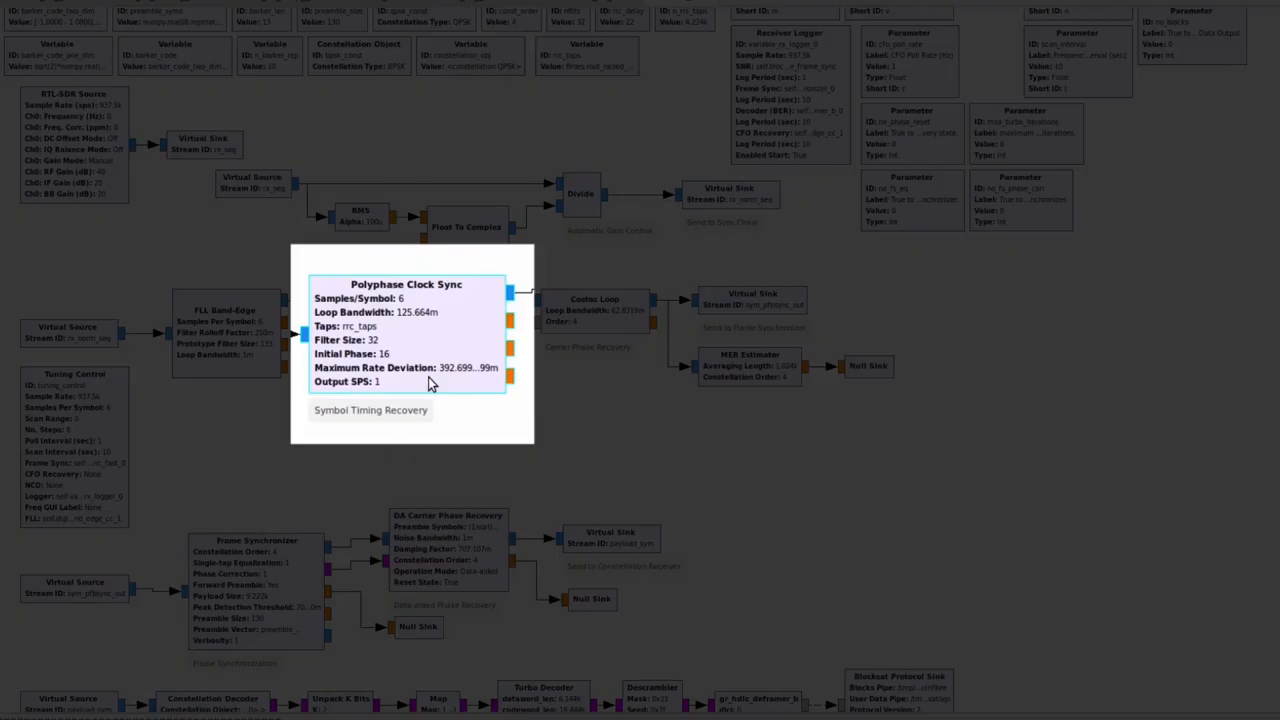
pyautogui.moveTo(449, 437)
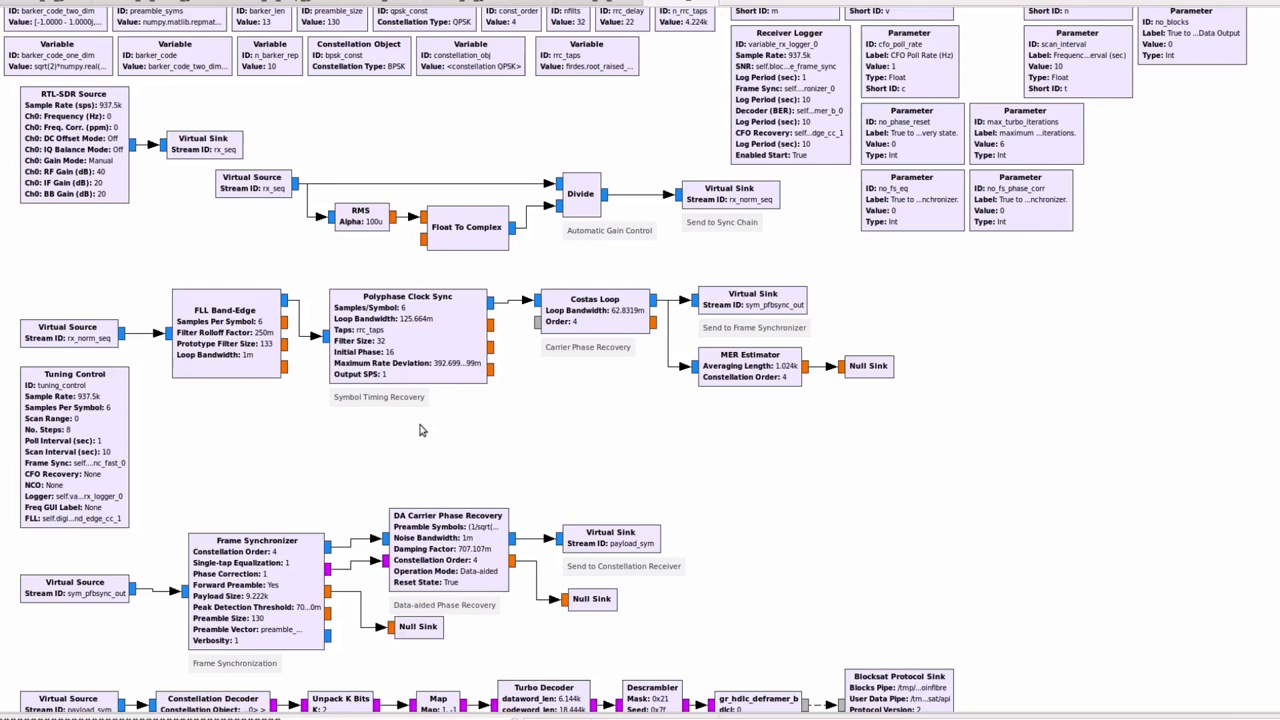
pyautogui.moveTo(435, 405)
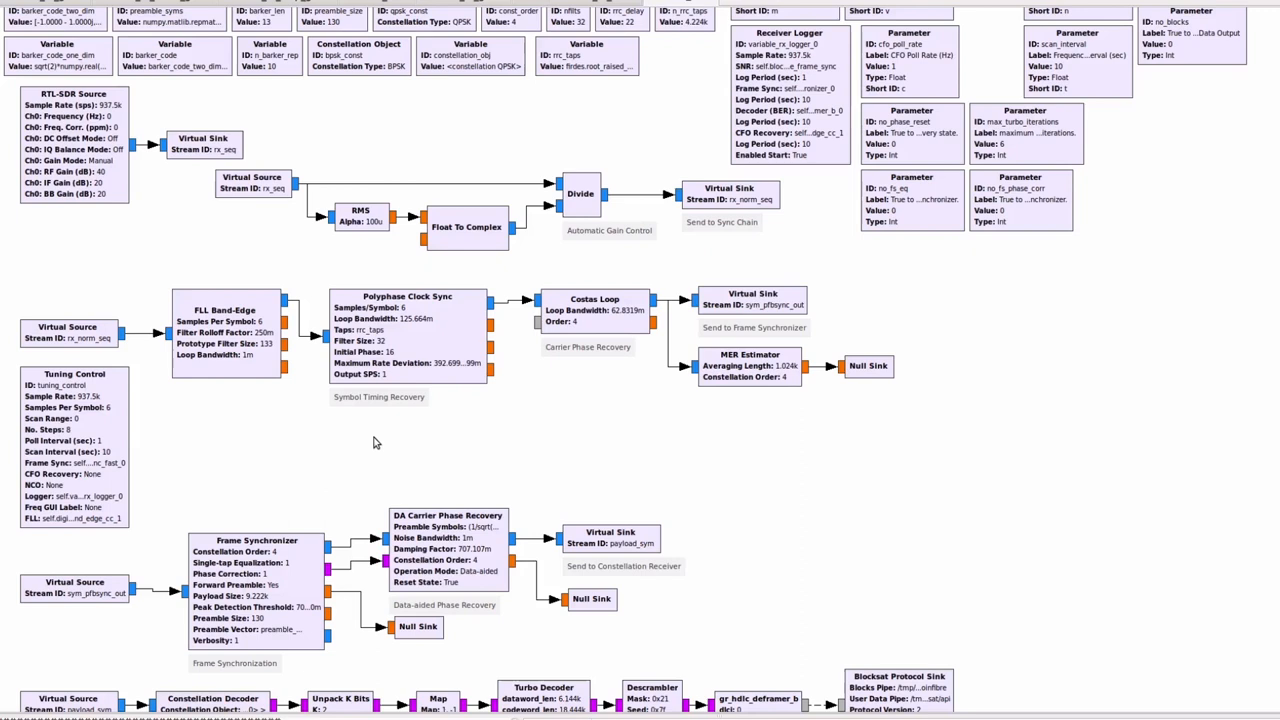
pyautogui.click(407, 335)
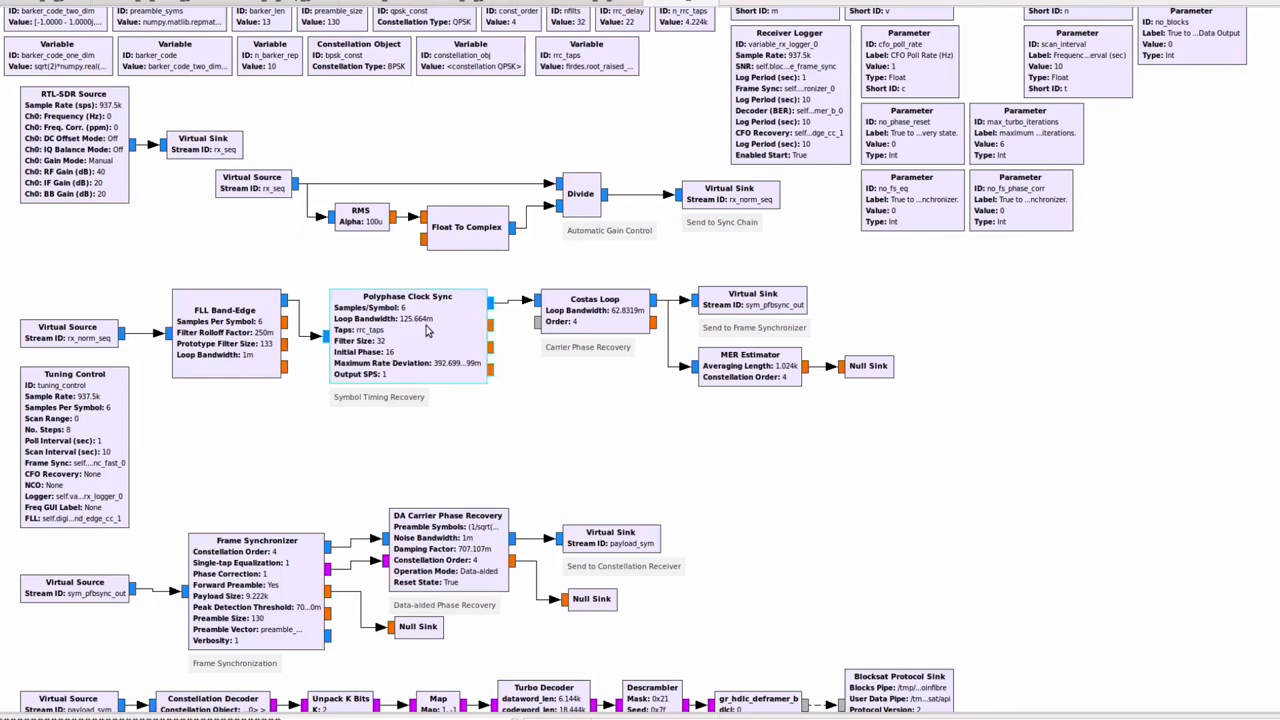
pyautogui.moveTo(423, 349)
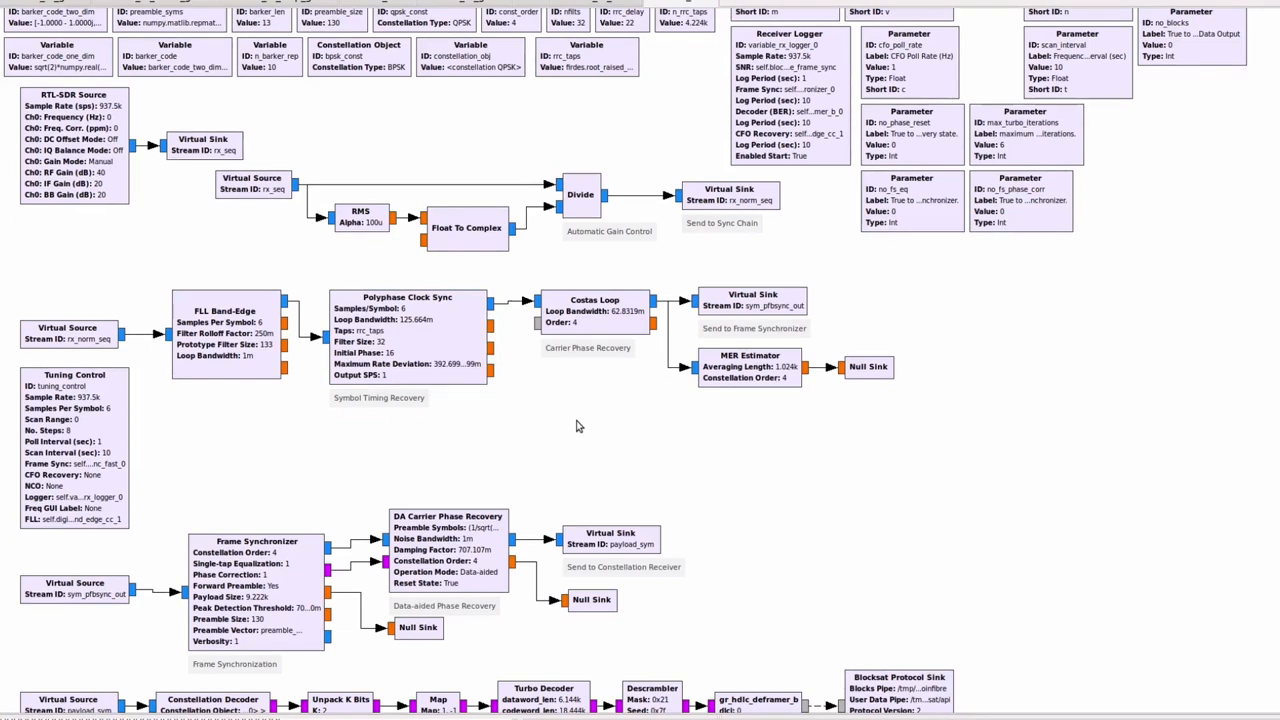
pyautogui.click(594, 305)
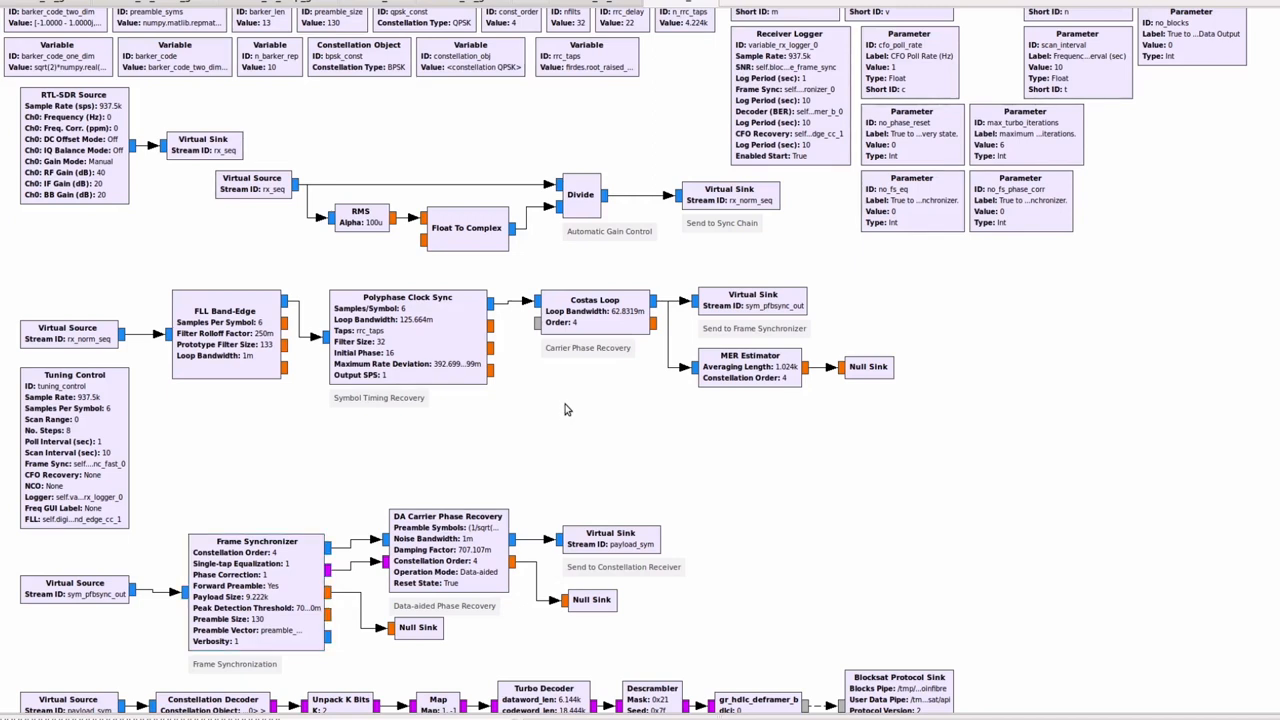
pyautogui.moveTo(588, 344)
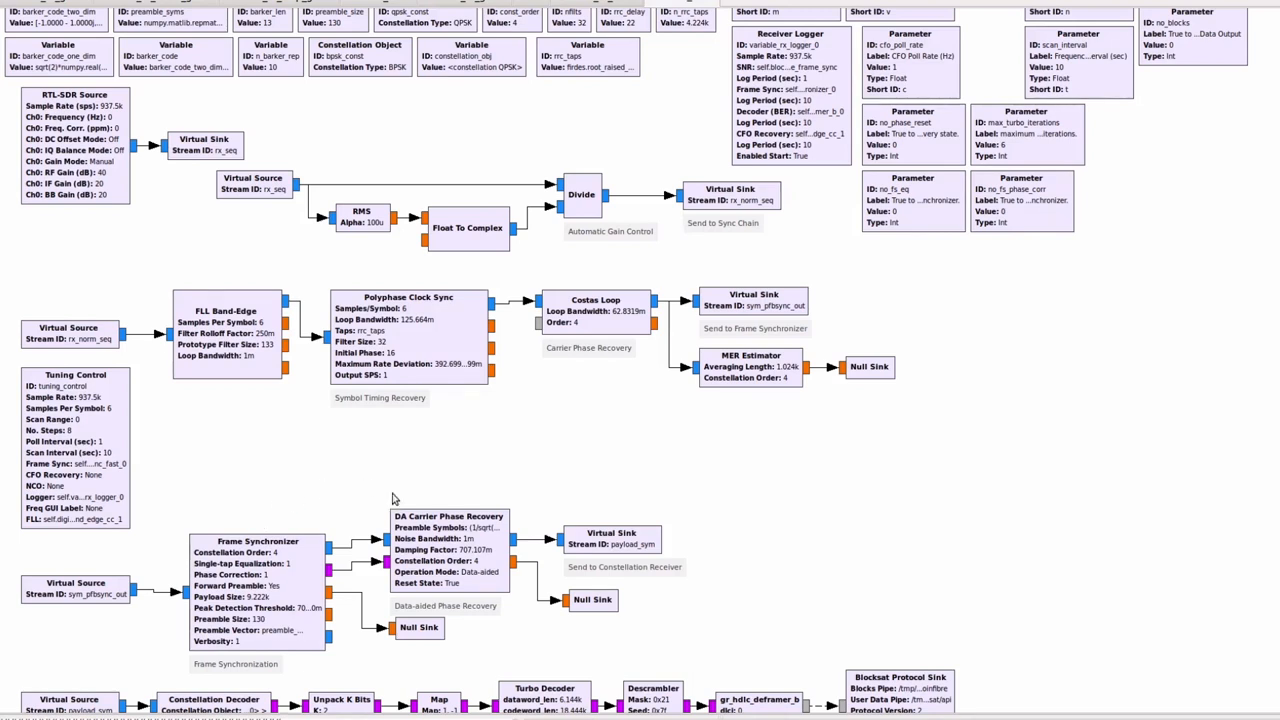
pyautogui.moveTo(461, 575)
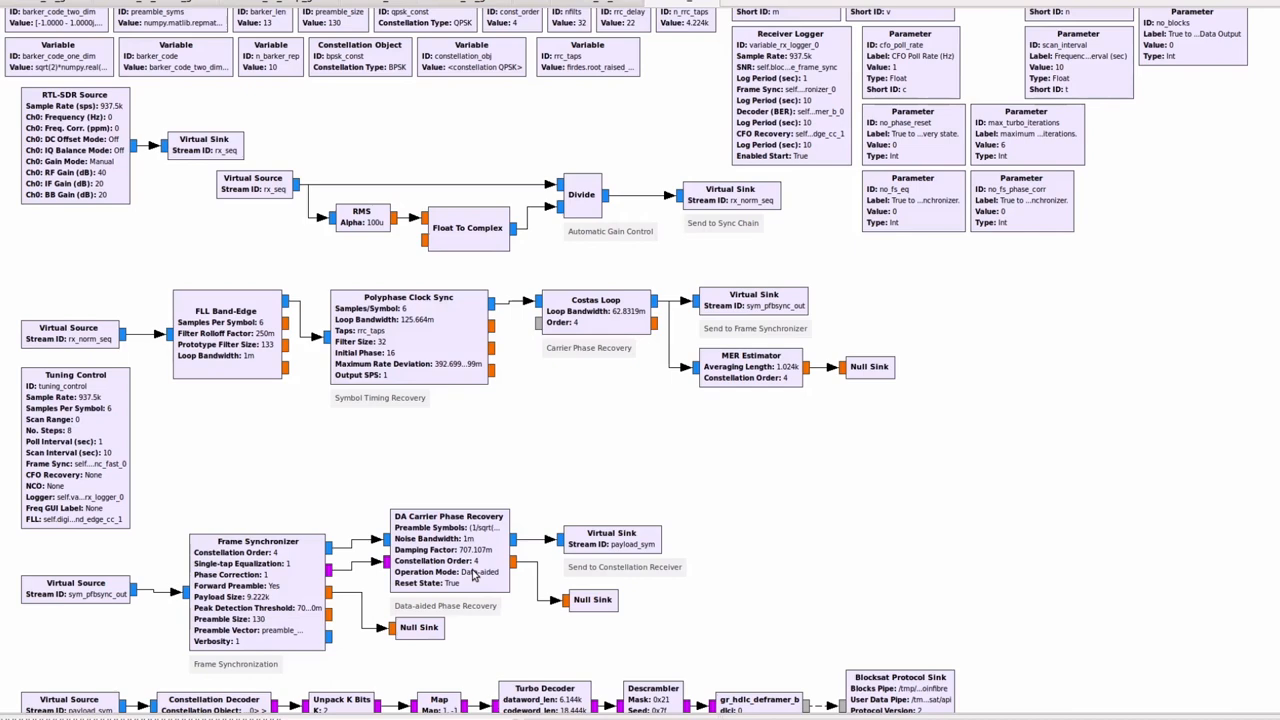
pyautogui.moveTo(473, 575)
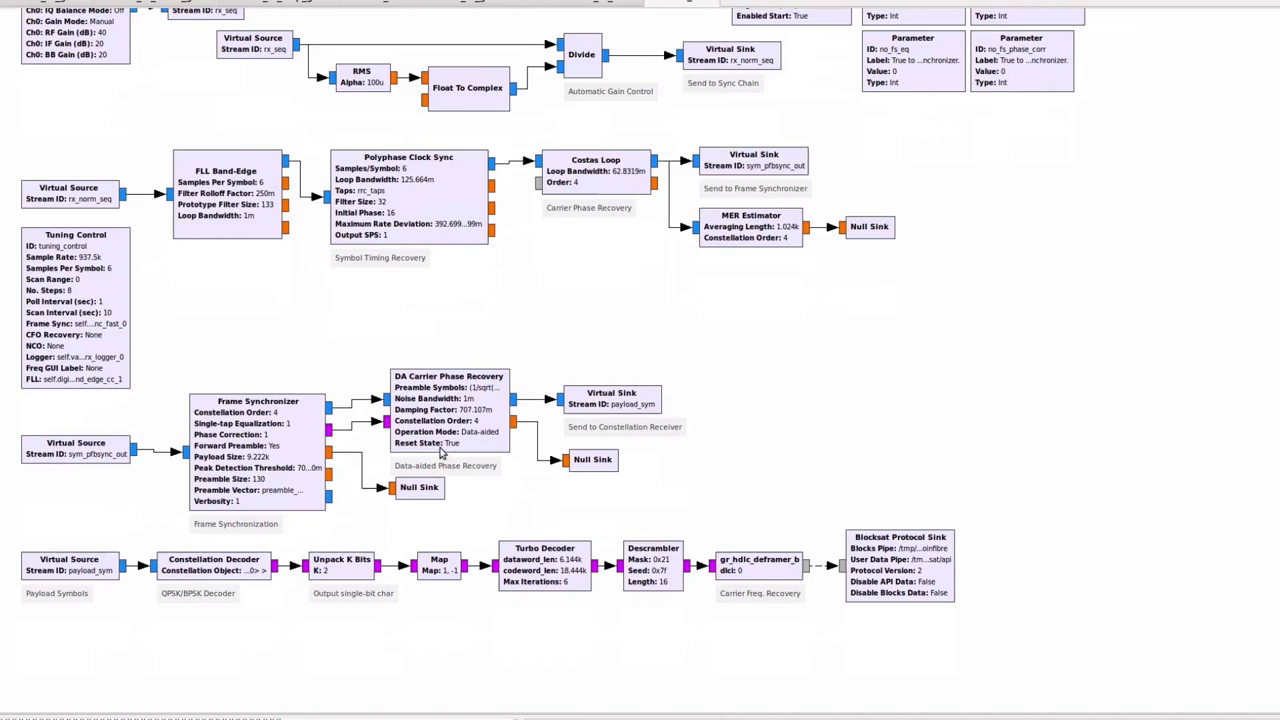
pyautogui.moveTo(475, 463)
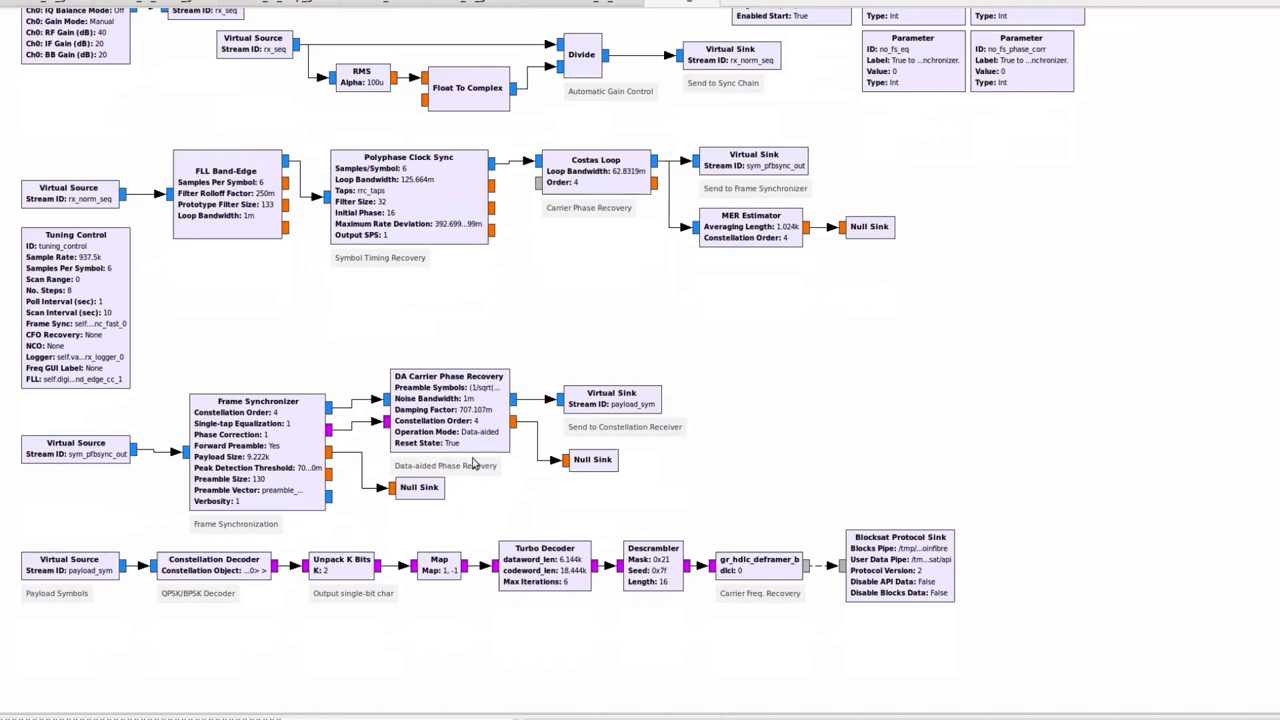
pyautogui.moveTo(232, 576)
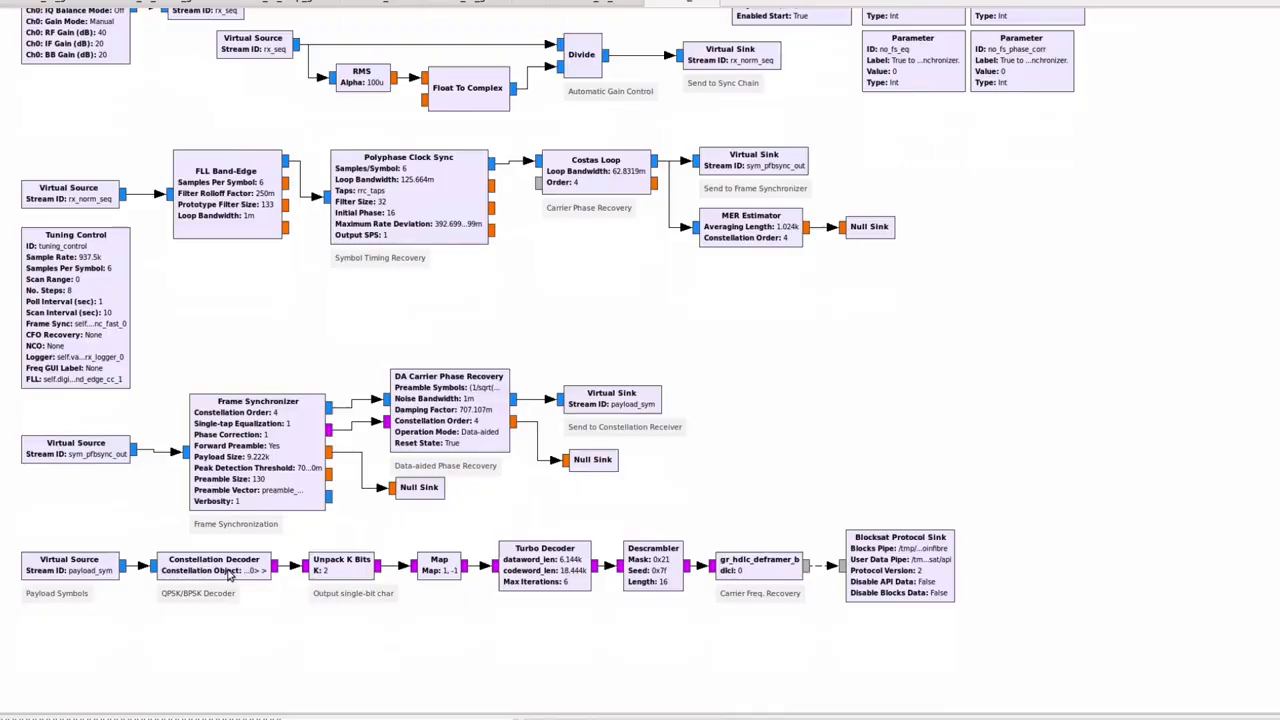
pyautogui.click(342, 565)
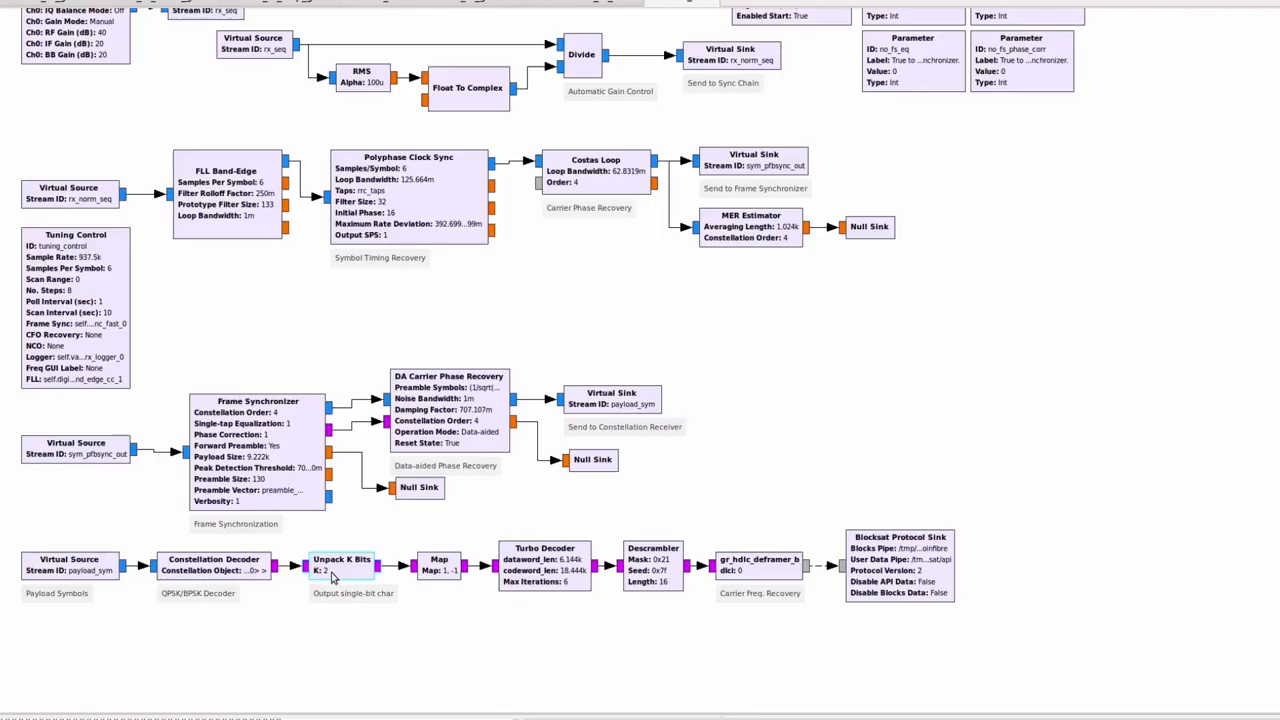
pyautogui.moveTo(424, 596)
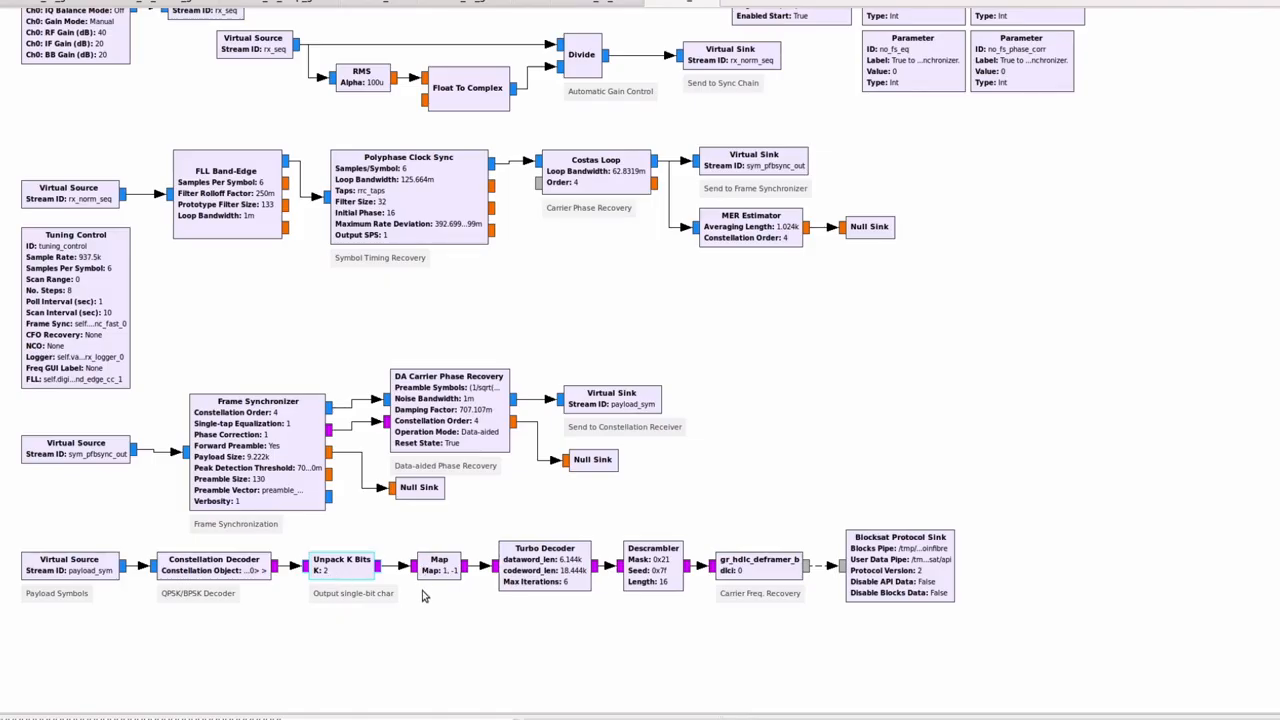
pyautogui.click(438, 565)
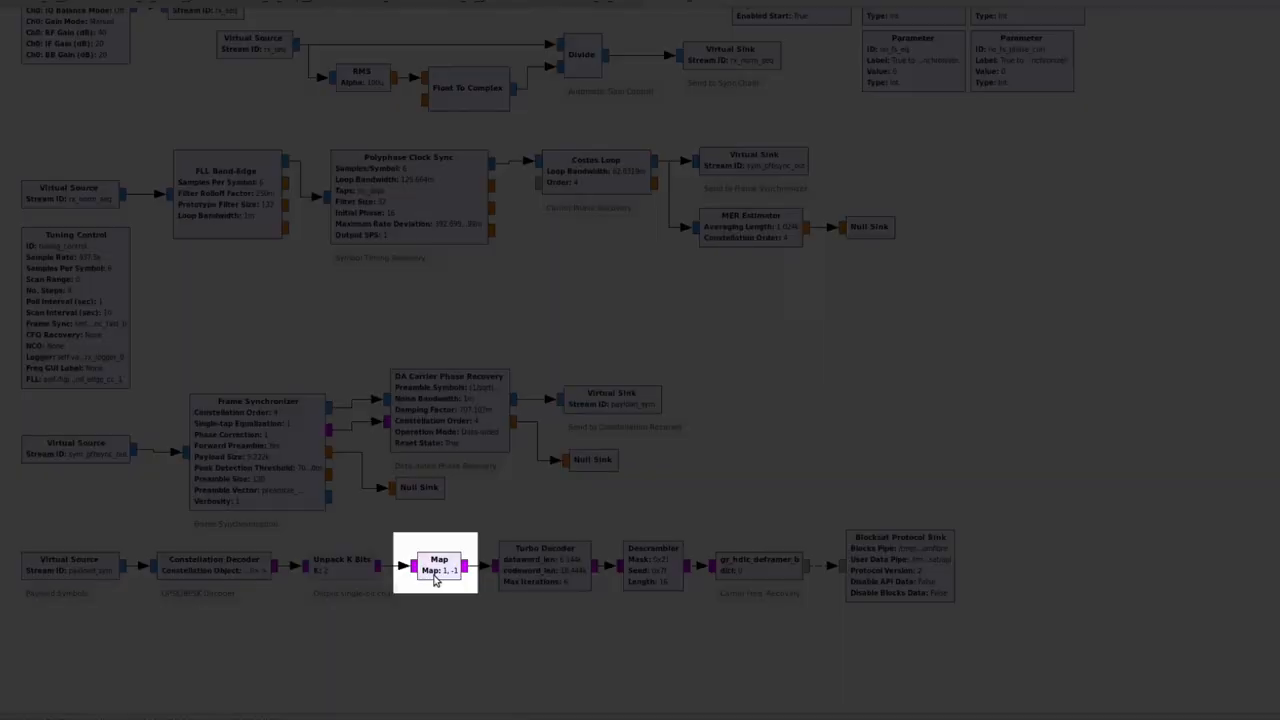
pyautogui.moveTo(427, 591)
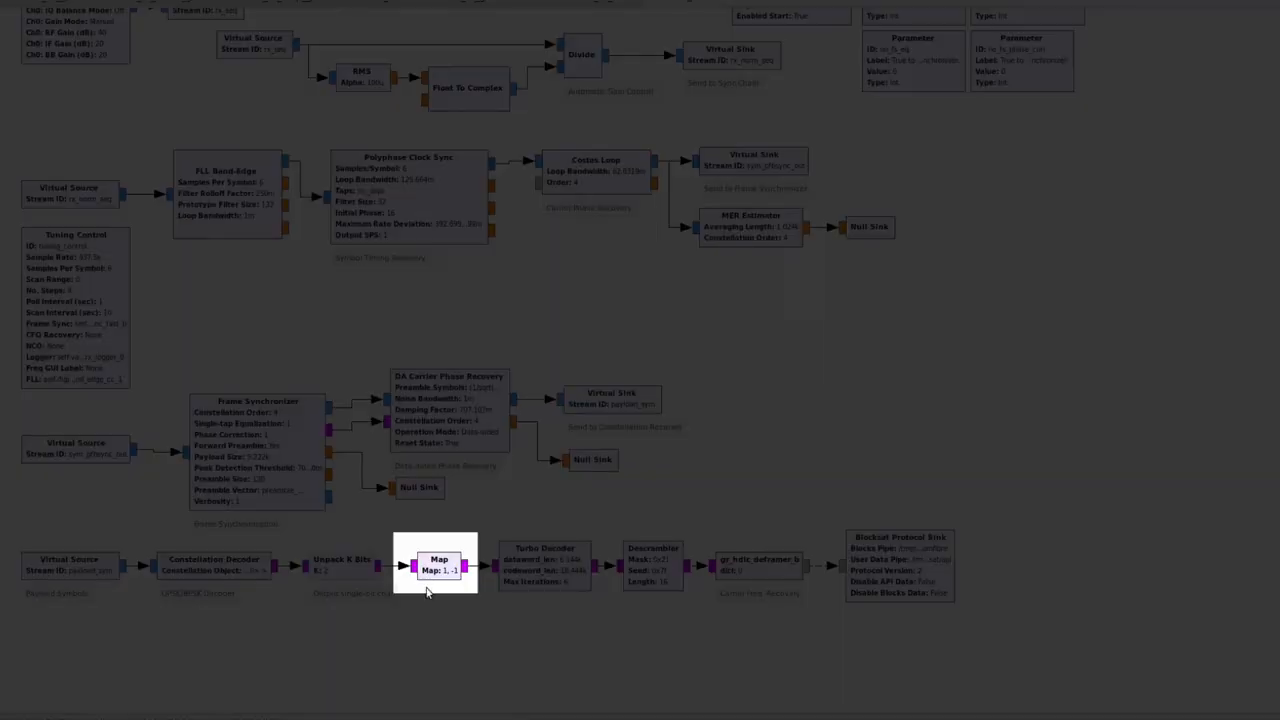
pyautogui.click(544, 547)
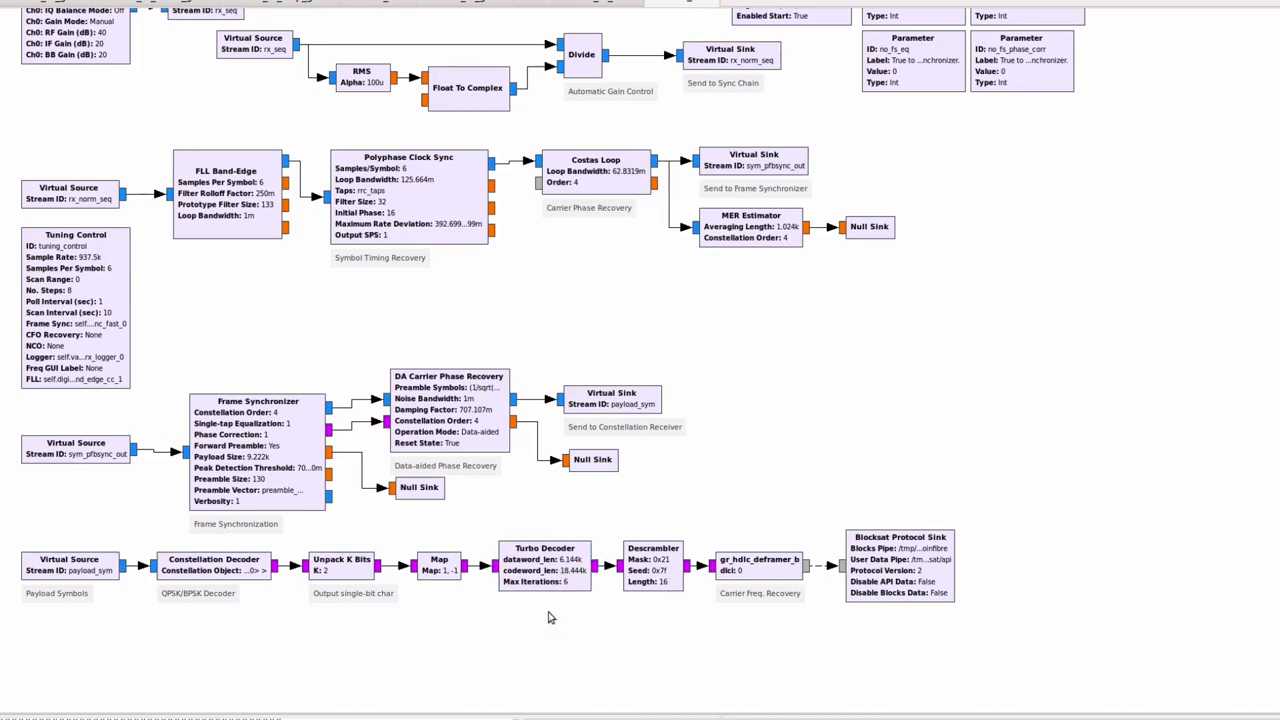
pyautogui.doubleClick(544, 565)
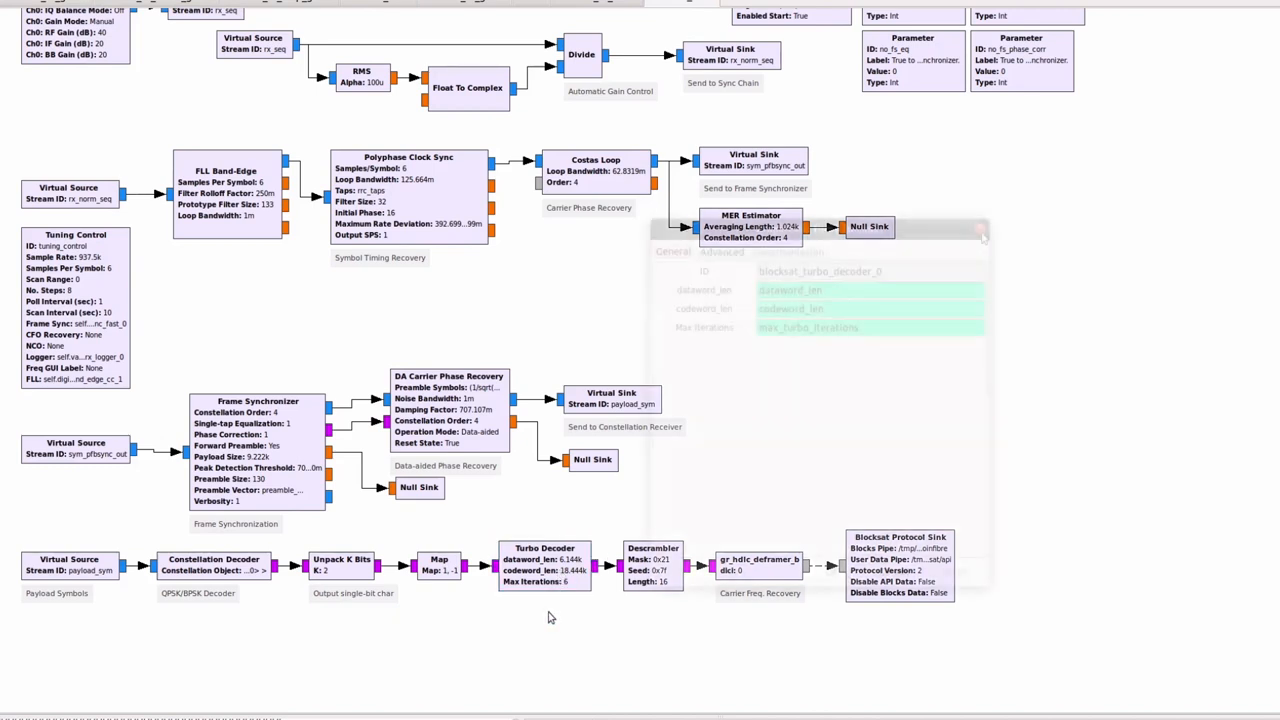
pyautogui.click(980, 232)
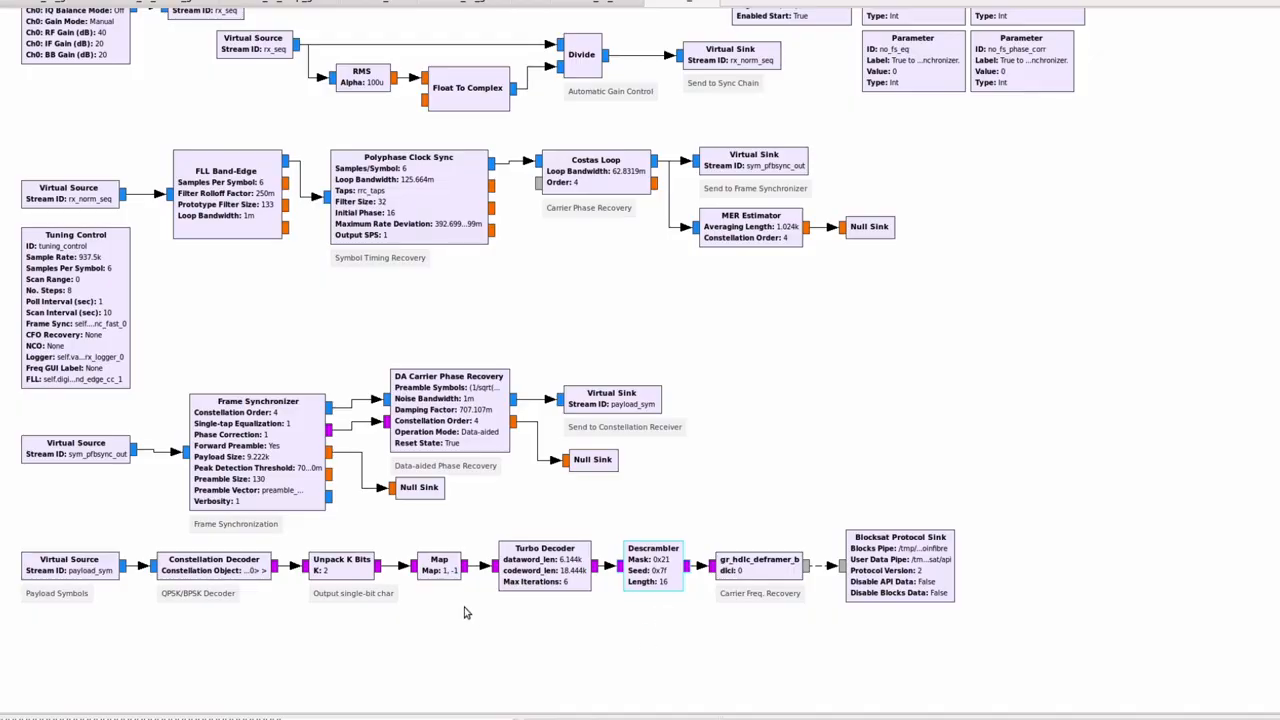
pyautogui.moveTo(475, 612)
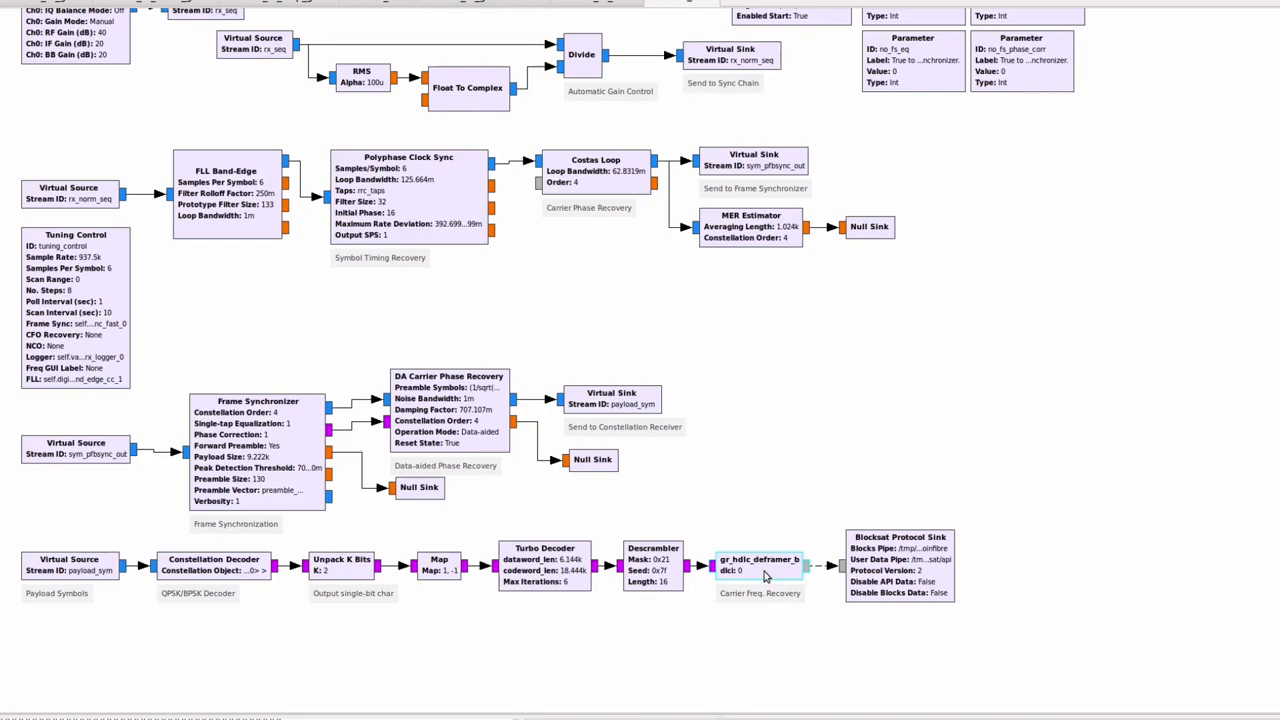
pyautogui.click(760, 558)
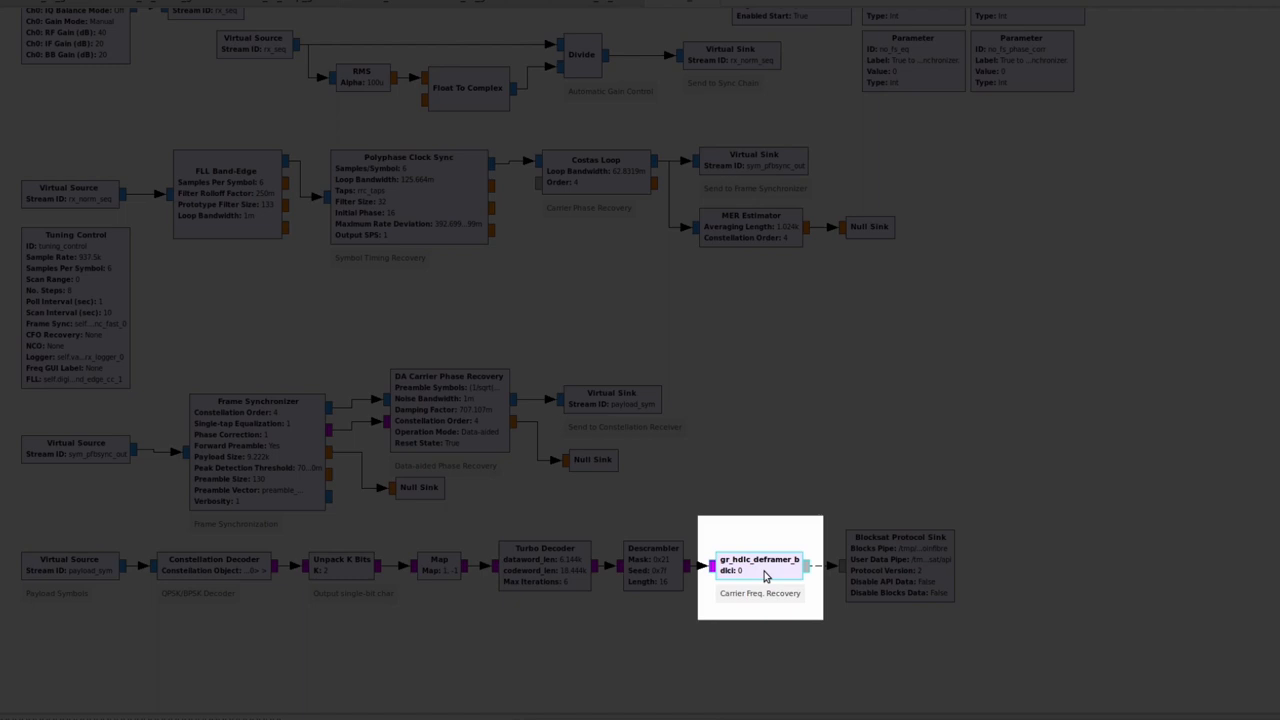
pyautogui.moveTo(654, 687)
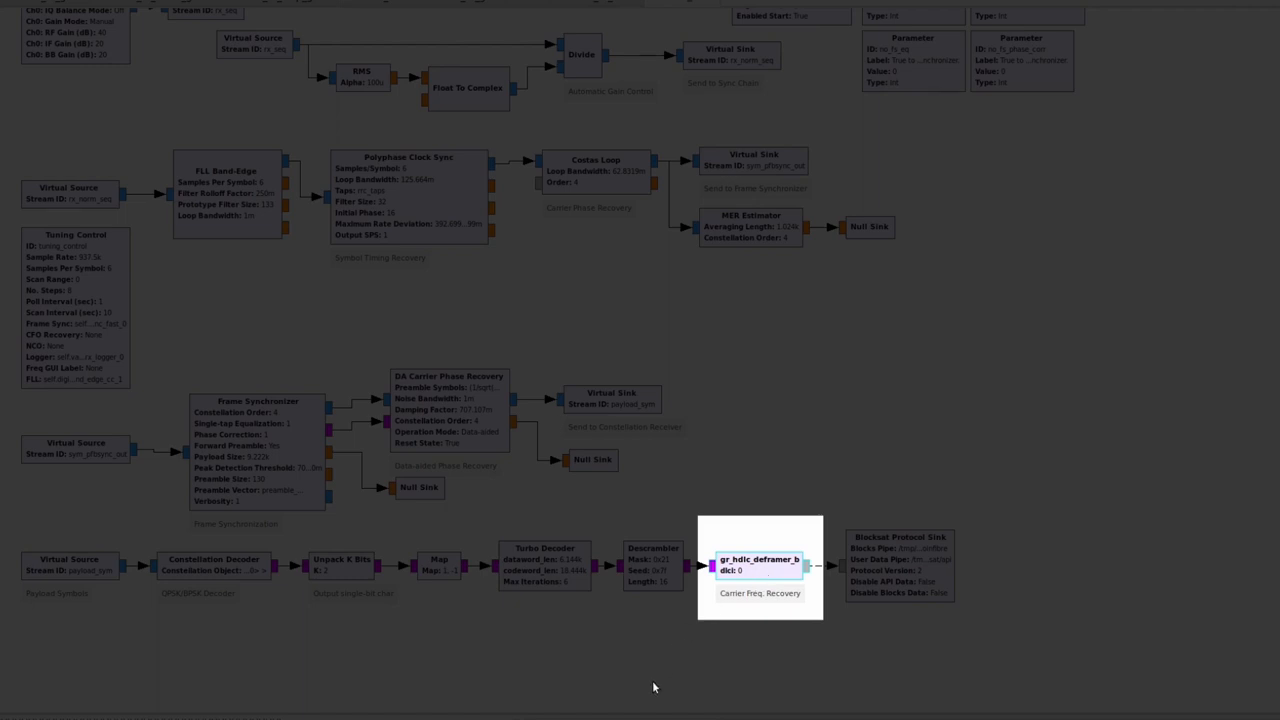
pyautogui.moveTo(788, 575)
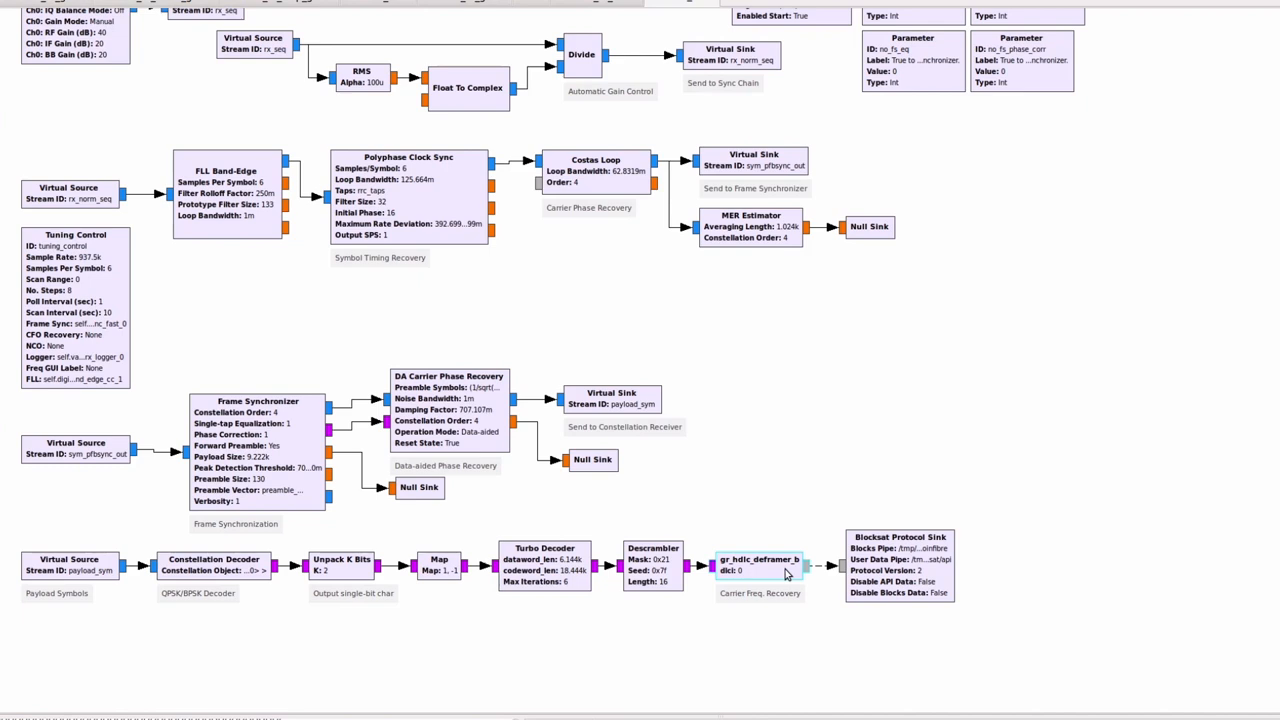
pyautogui.moveTo(775, 582)
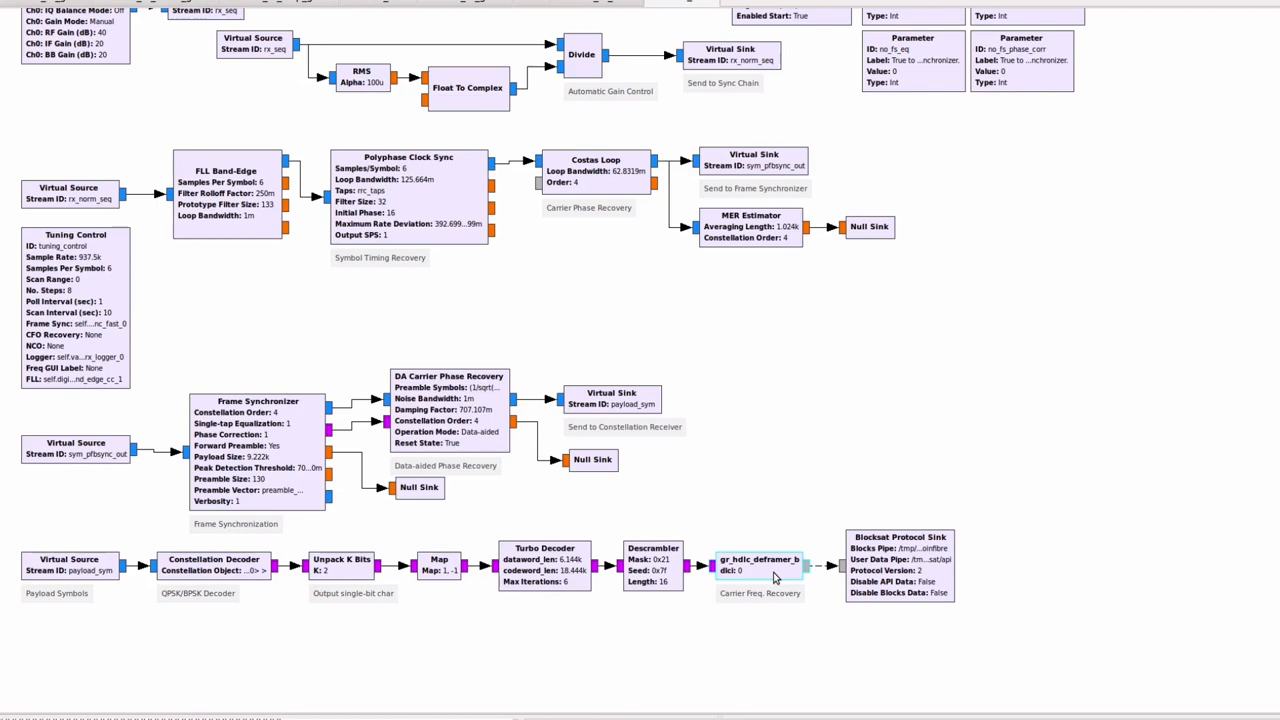
pyautogui.moveTo(890, 568)
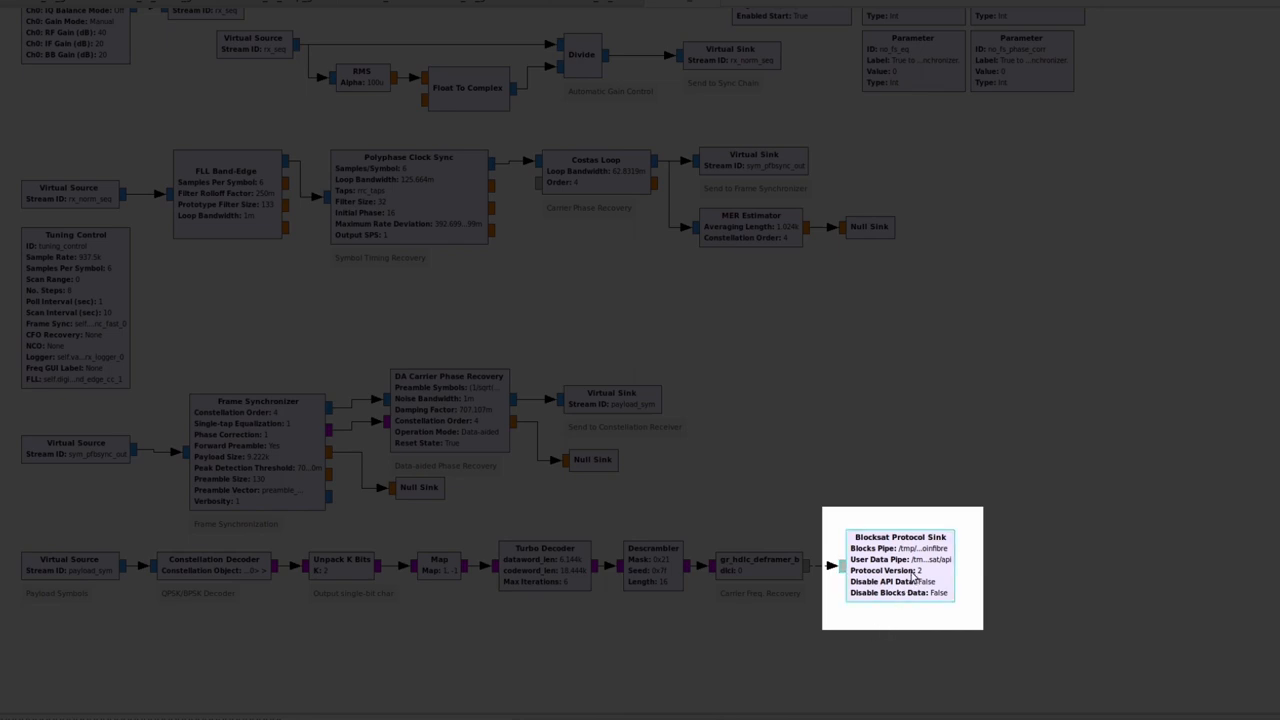
pyautogui.moveTo(900, 622)
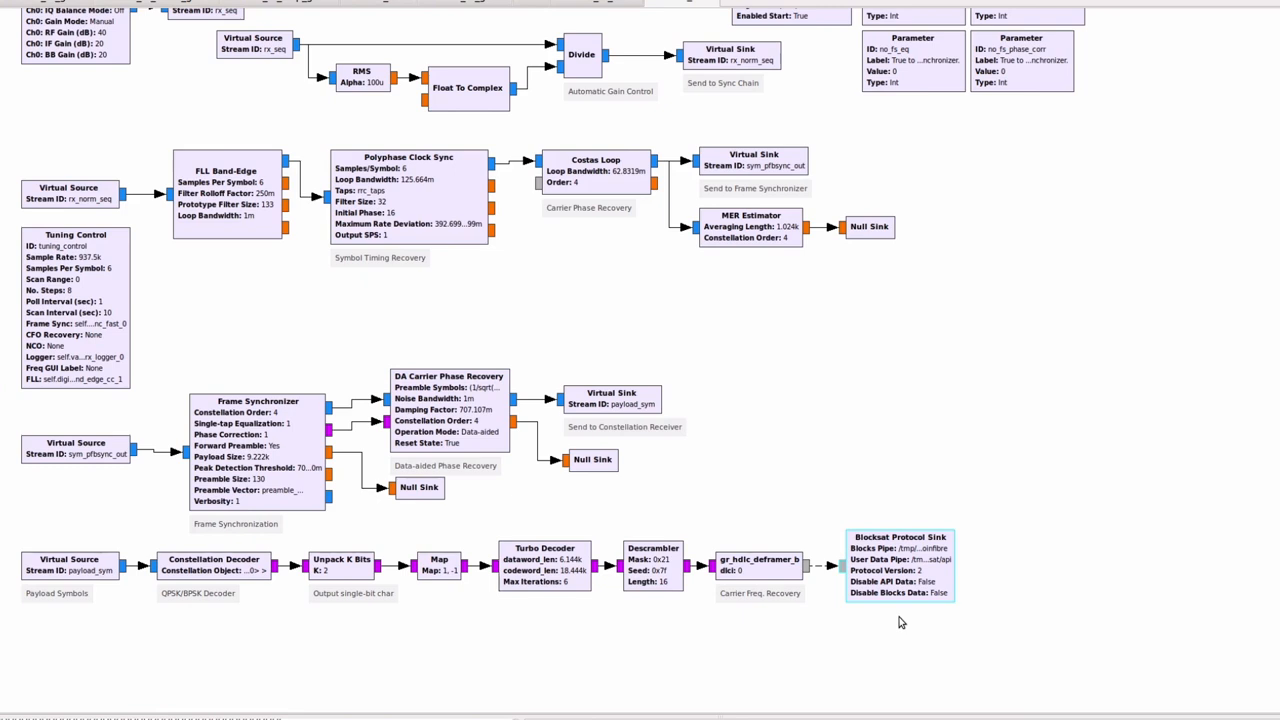
pyautogui.moveTo(913, 596)
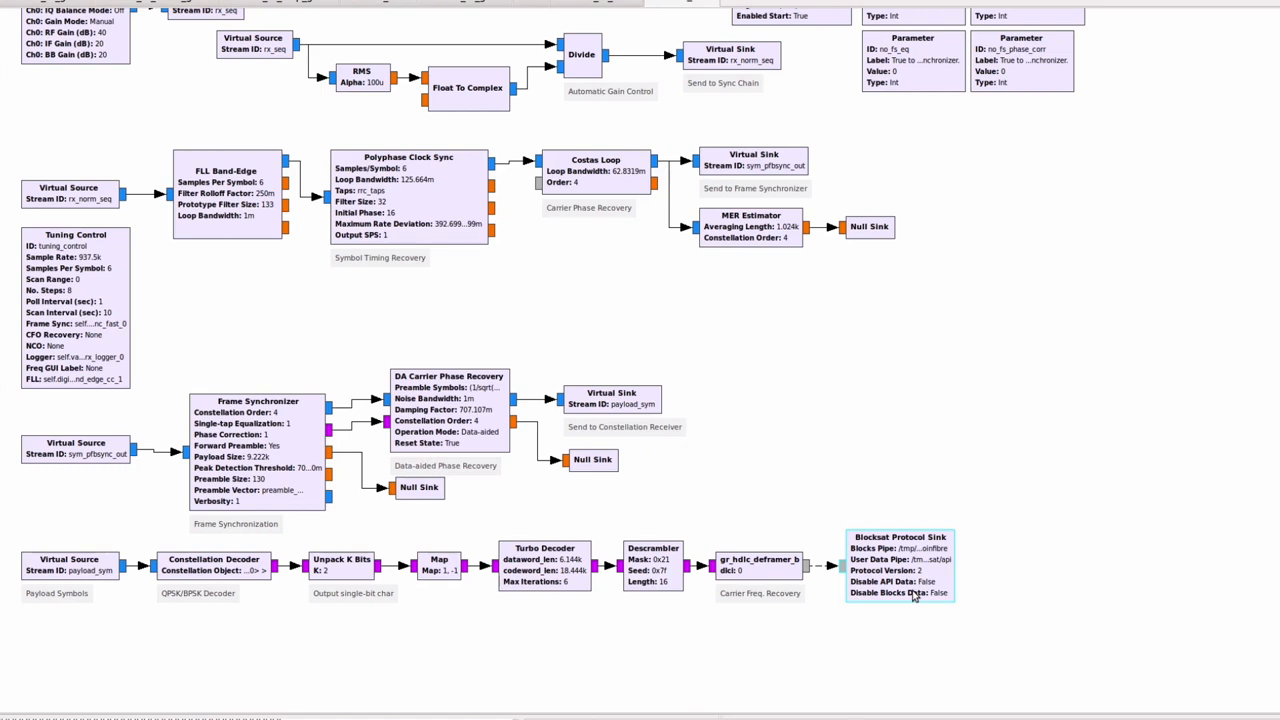
pyautogui.moveTo(915, 611)
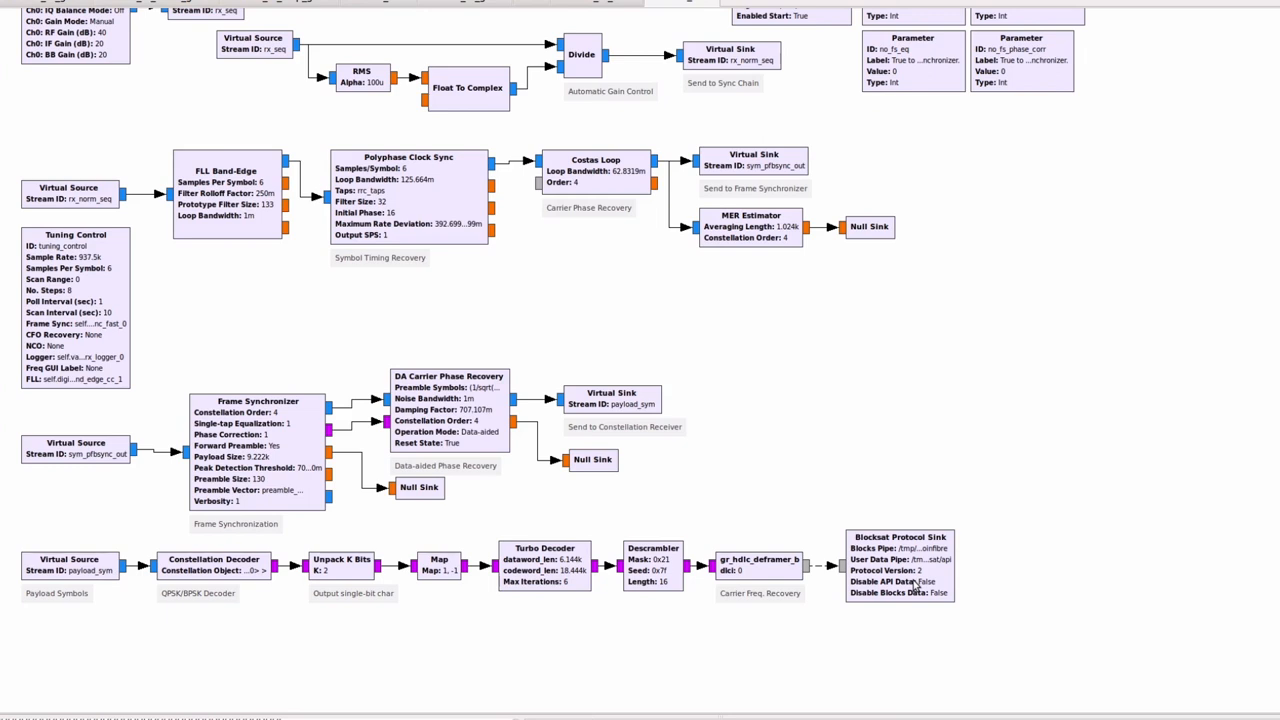
pyautogui.moveTo(1022, 400)
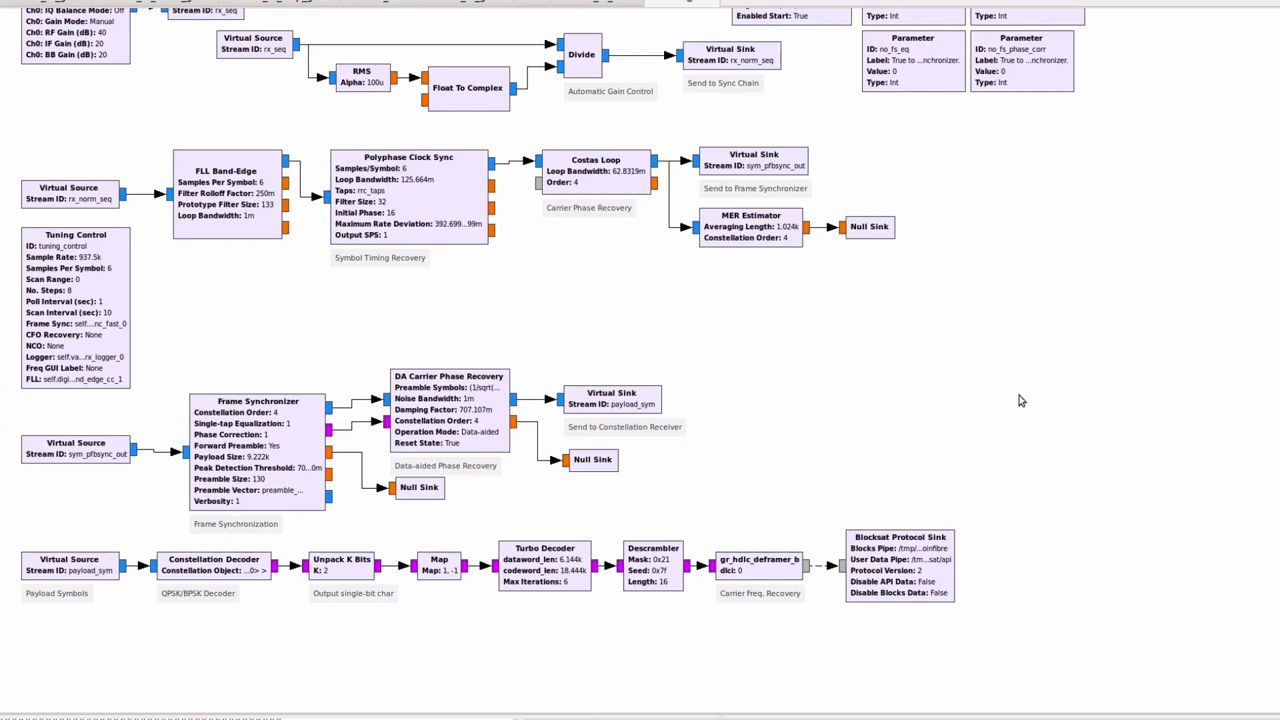
pyautogui.moveTo(1056, 397)
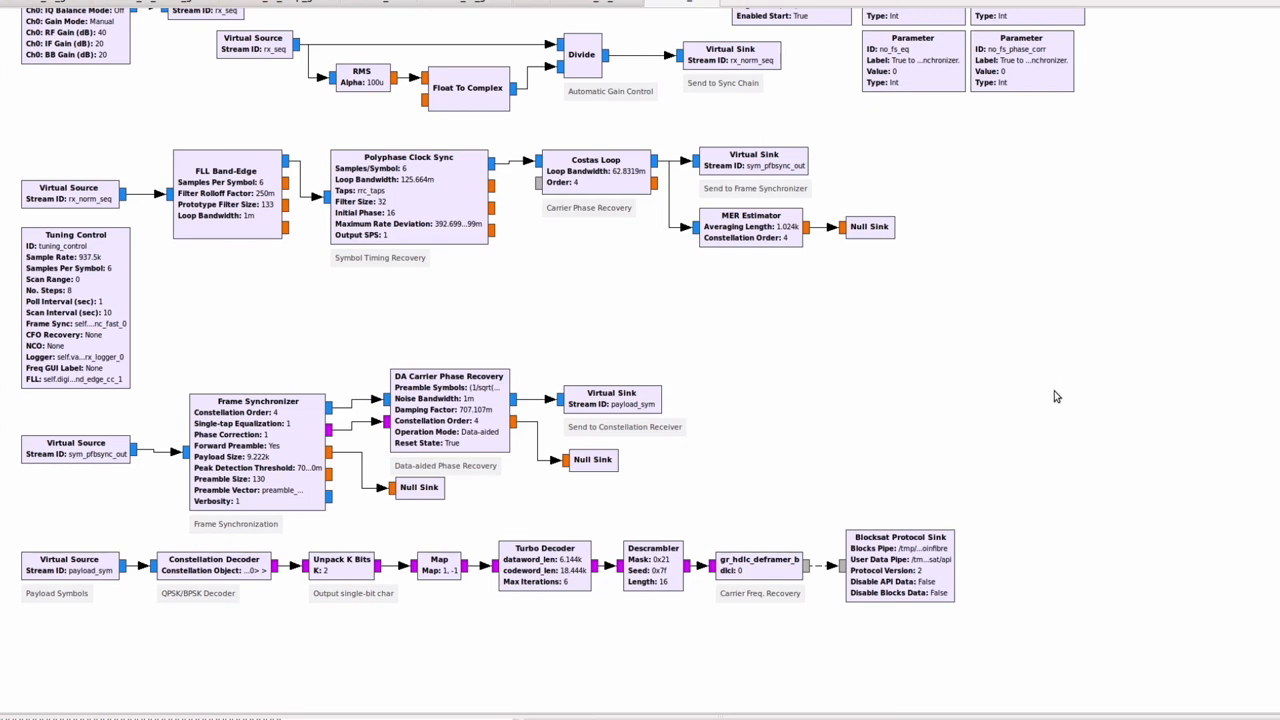
pyautogui.moveTo(938, 371)
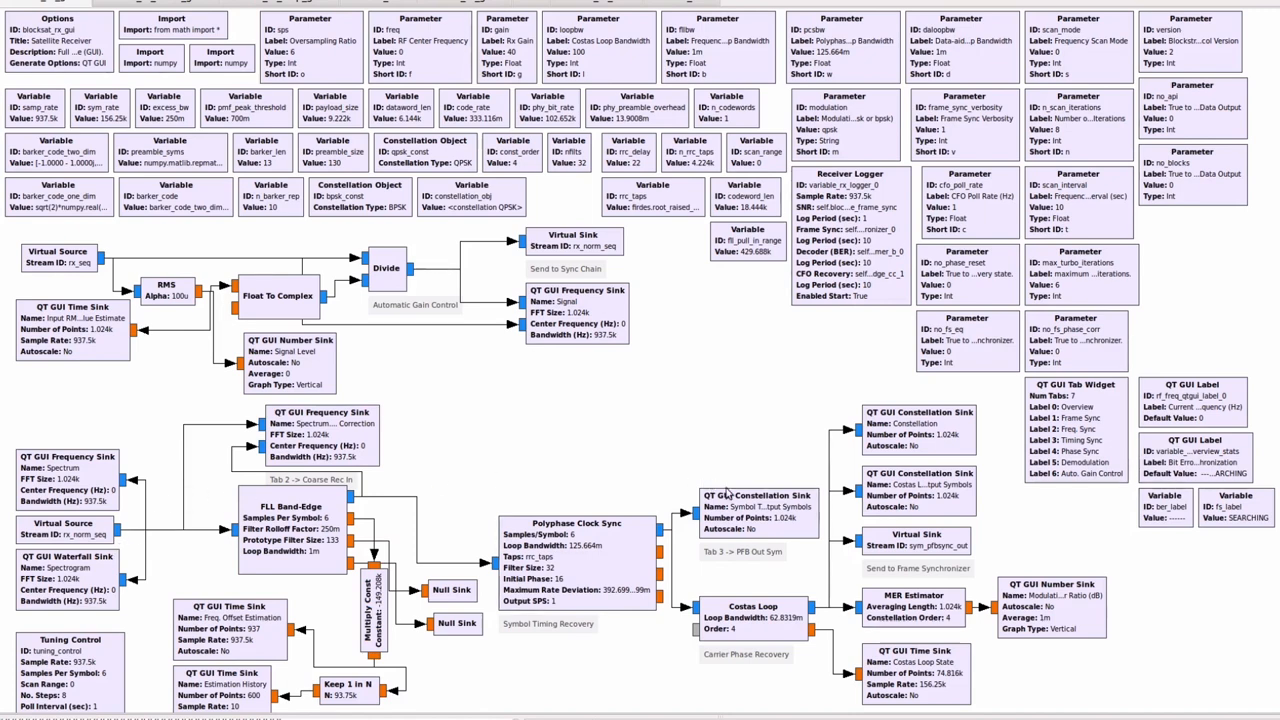
pyautogui.scroll(-3)
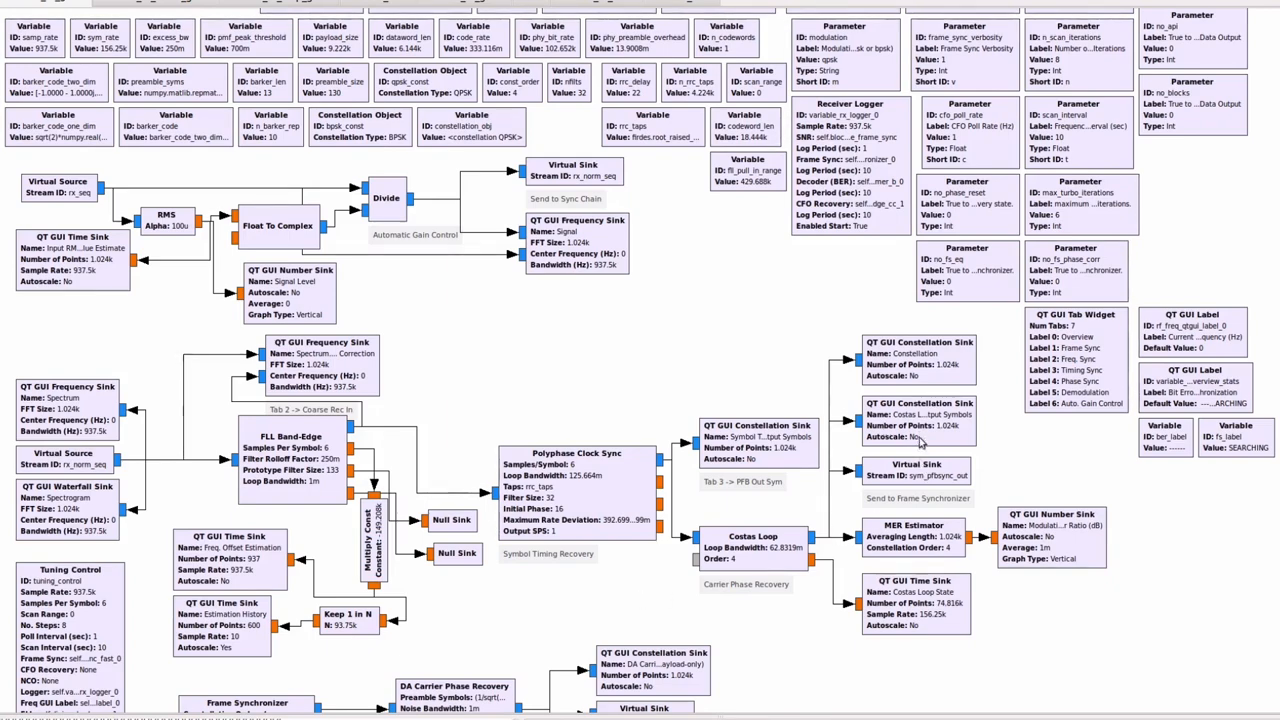
pyautogui.scroll(-3)
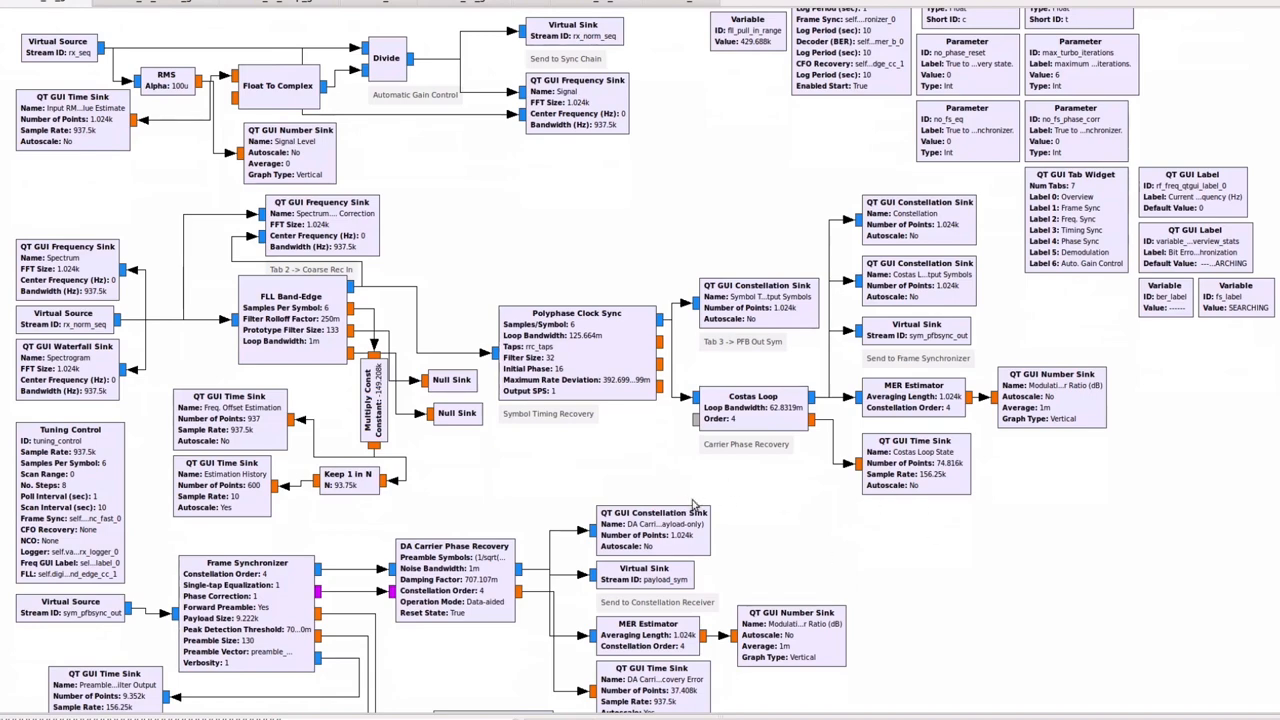
pyautogui.scroll(-3)
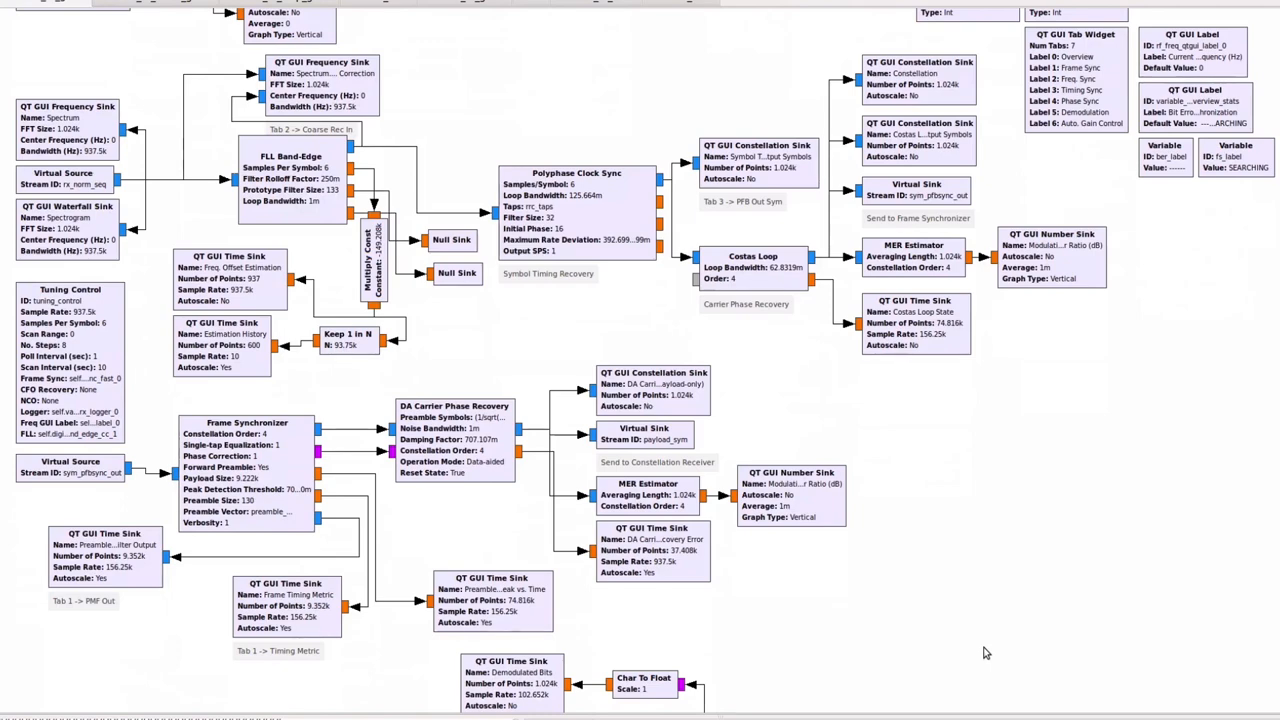
pyautogui.moveTo(988, 624)
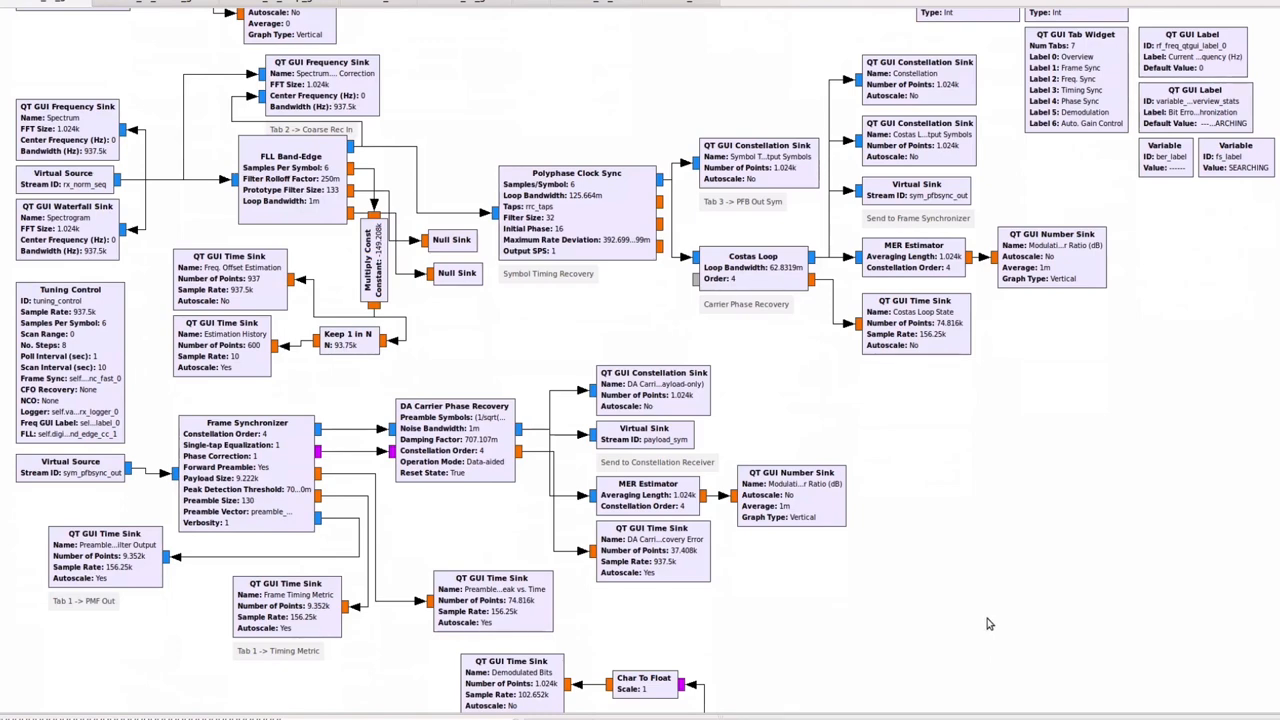
pyautogui.scroll(-3)
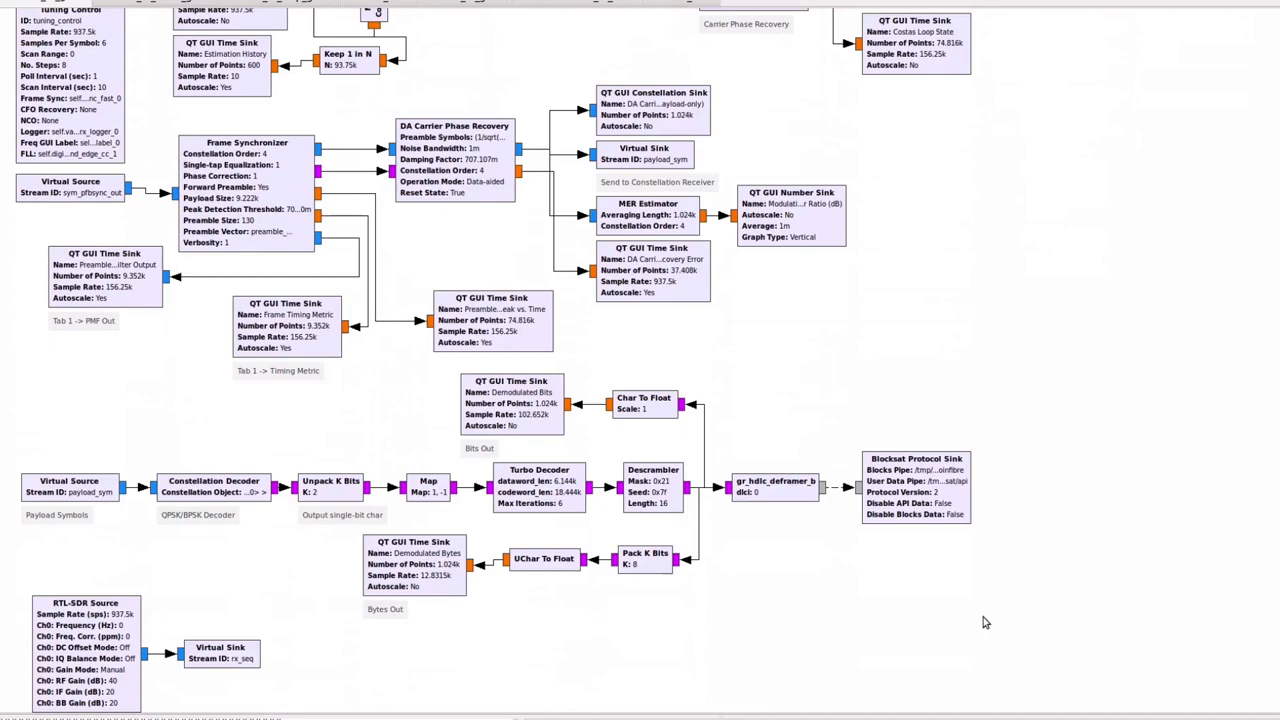
pyautogui.scroll(3)
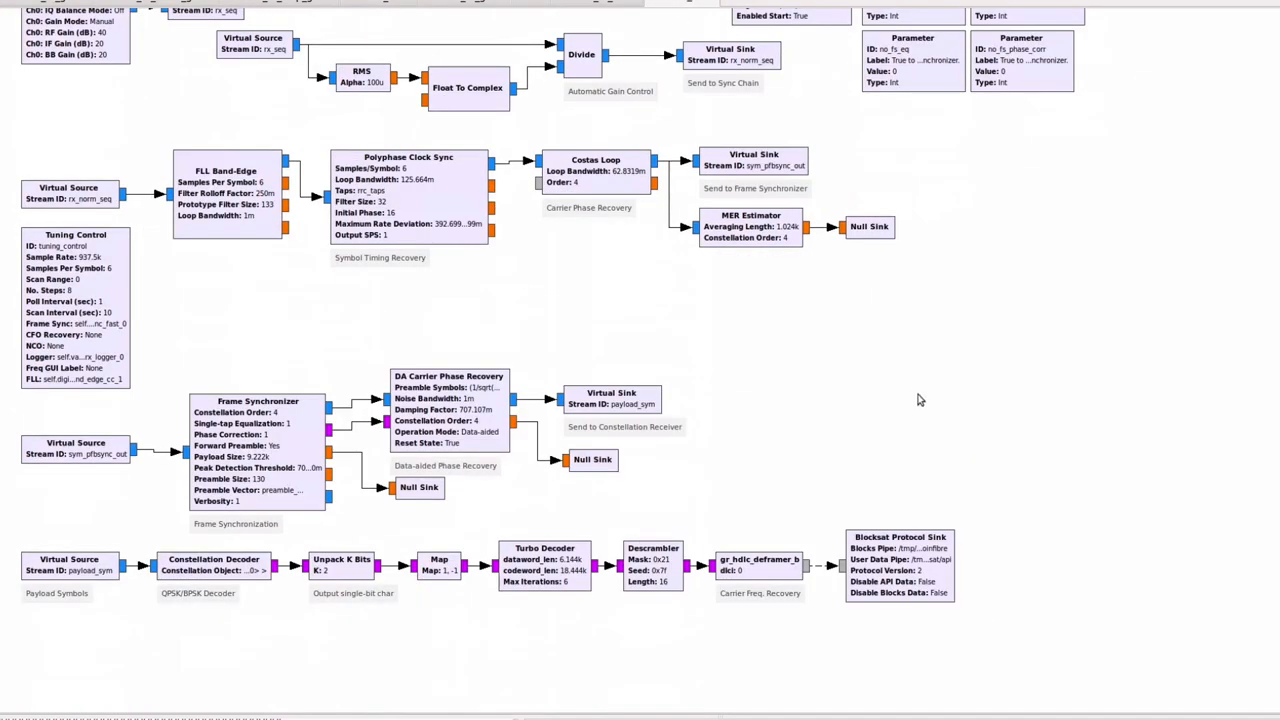